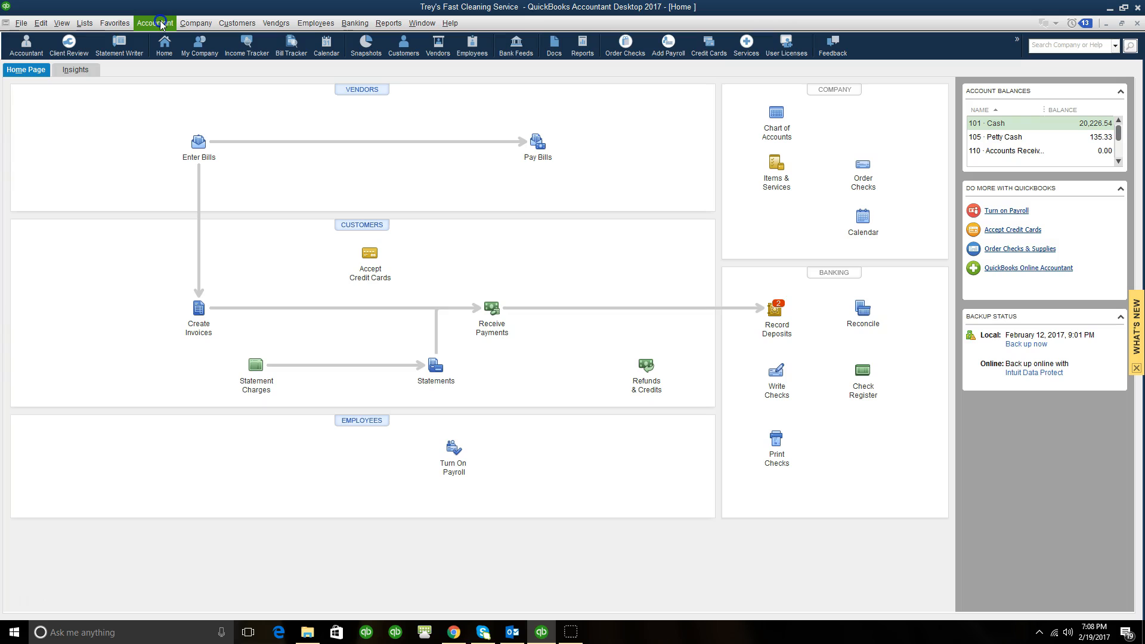
Open the Chart of Accounts from the Accountant menu.
left_click(154, 23)
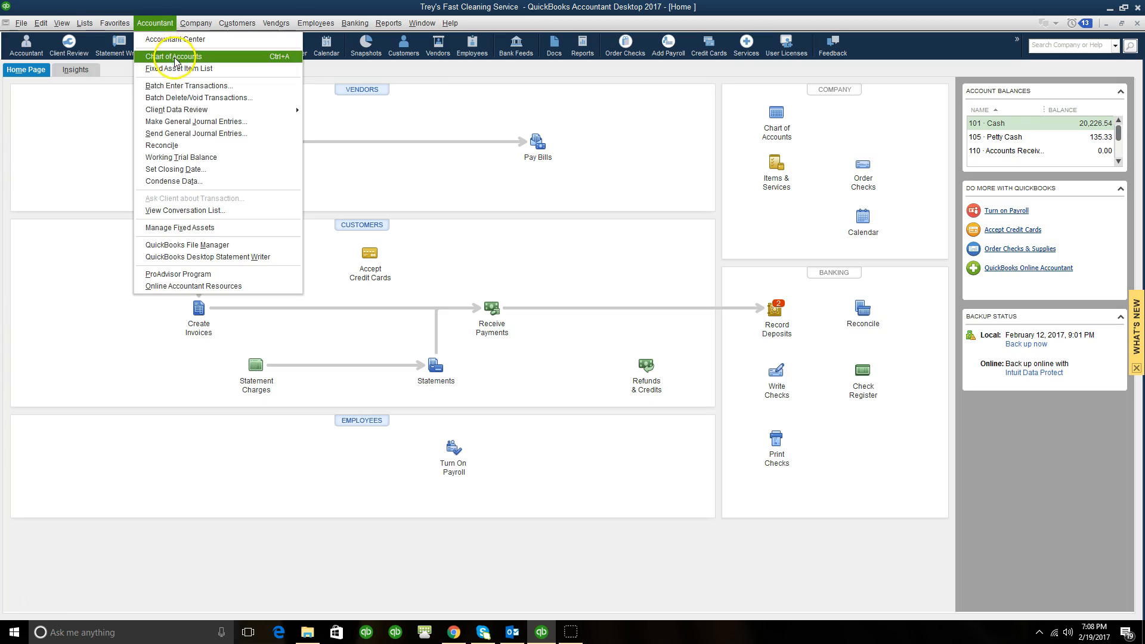
left_click(171, 56)
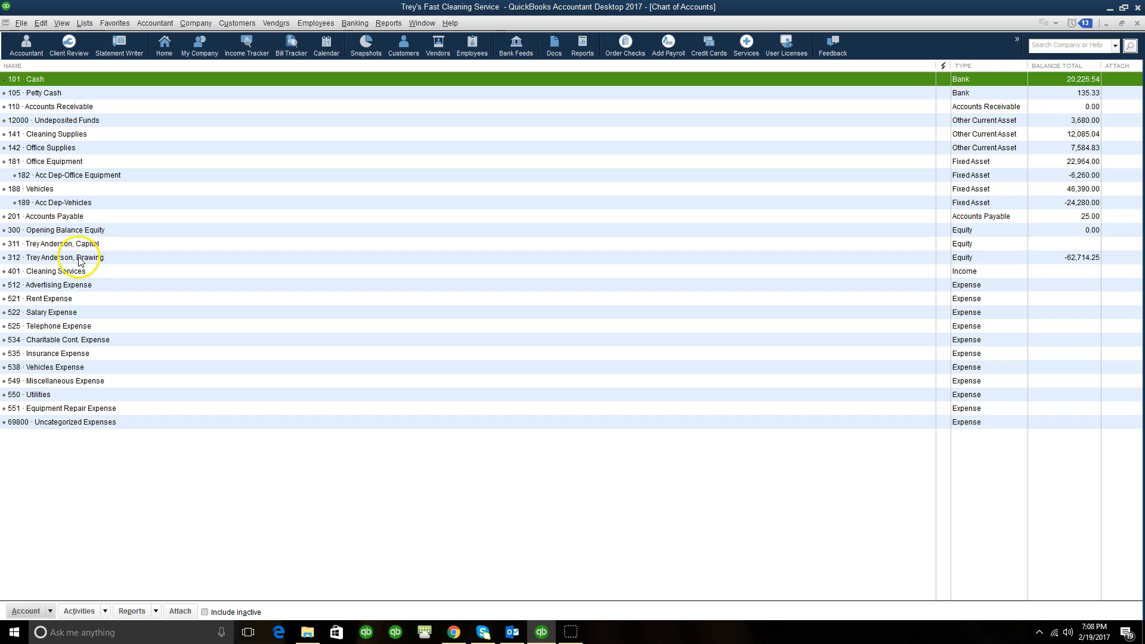
left_click(58, 257)
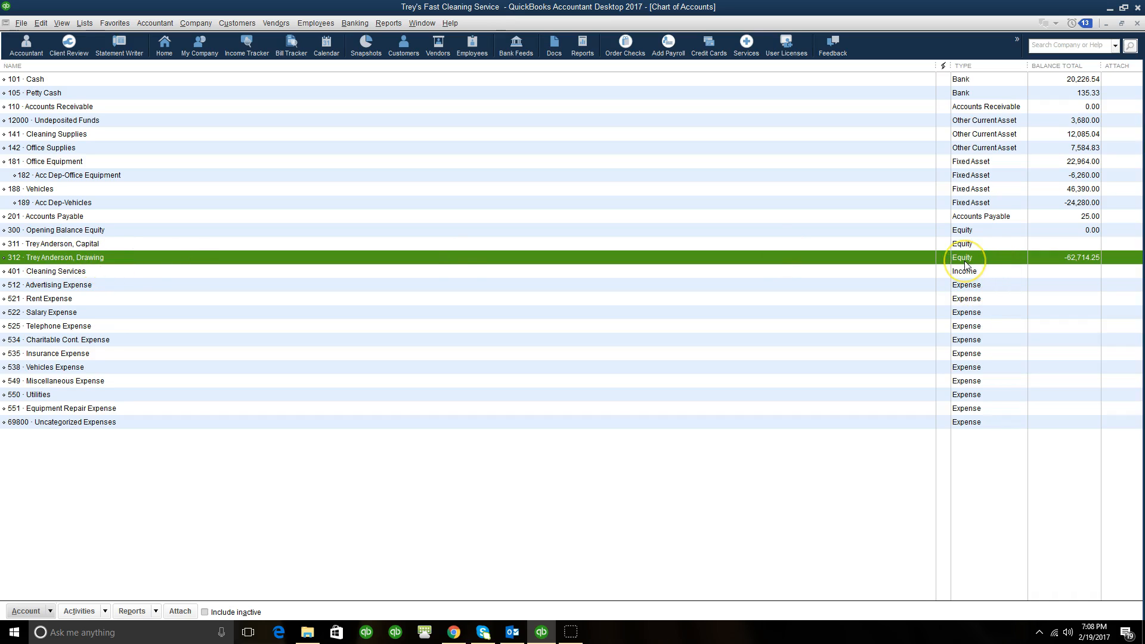
mouse_move(1040, 321)
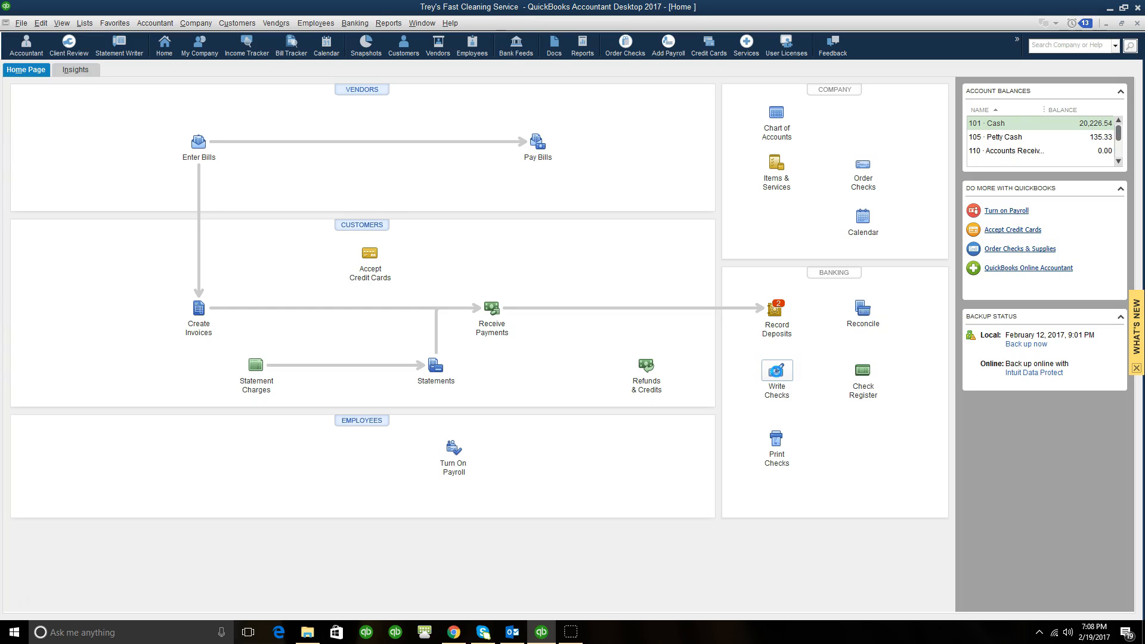
Open a blank Write Checks form paying from the 101 Cash account, check 497.
left_click(776, 372)
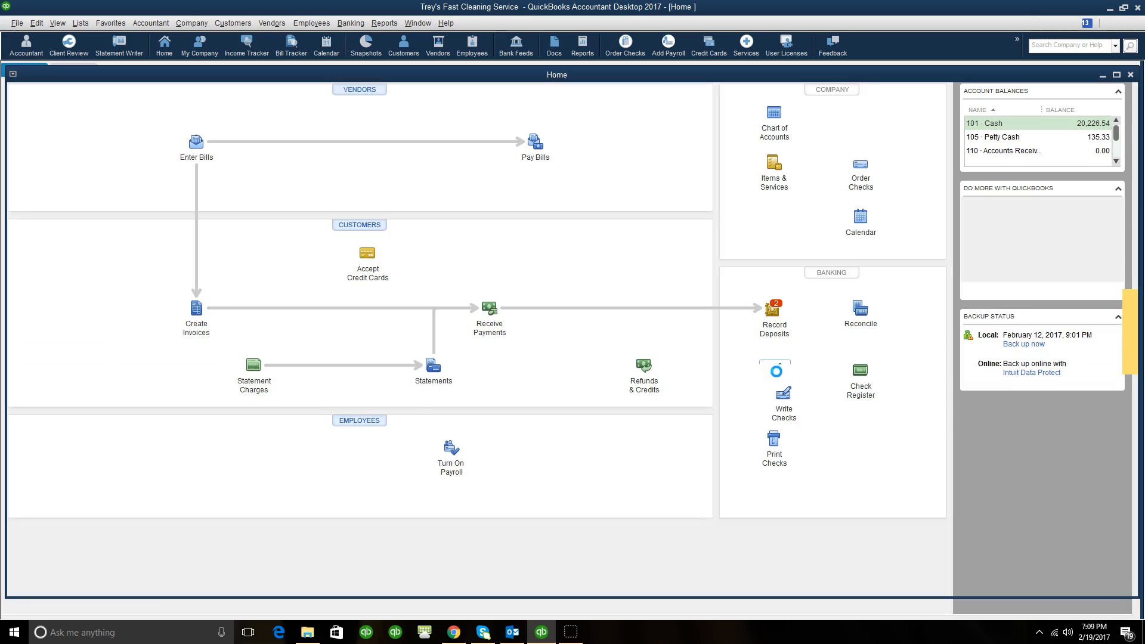
left_click(782, 391)
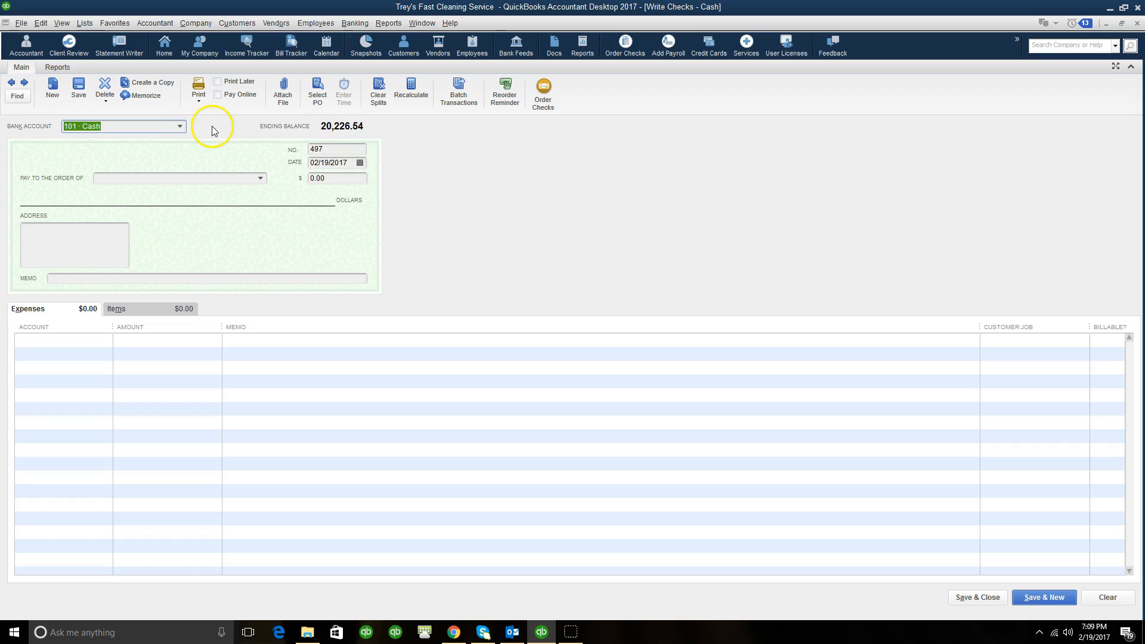
left_click(179, 126)
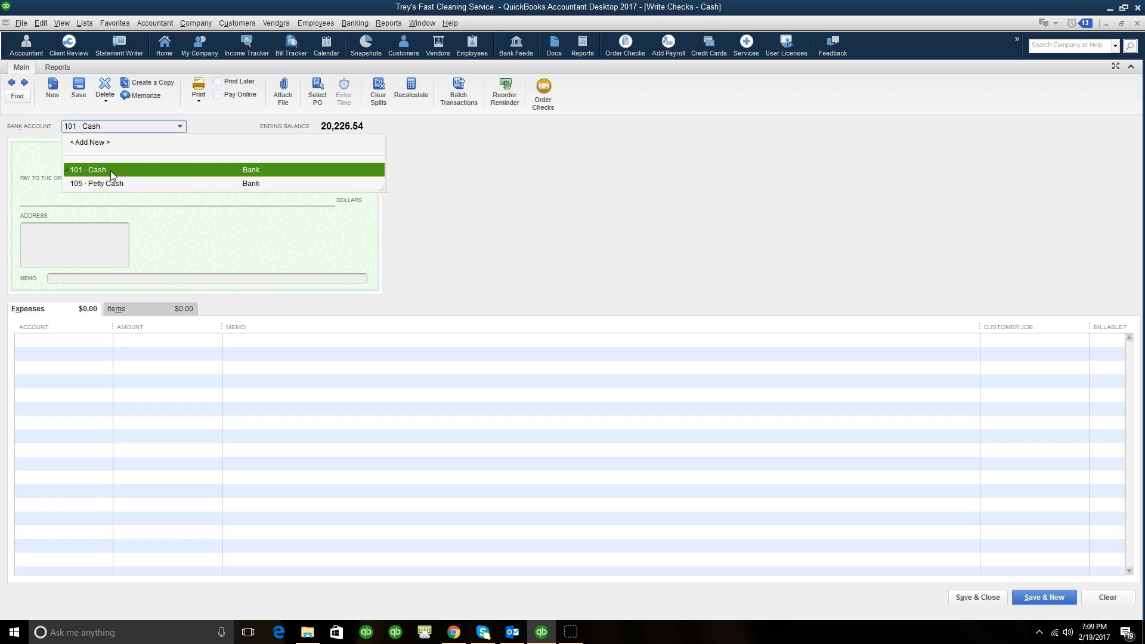
left_click(88, 169)
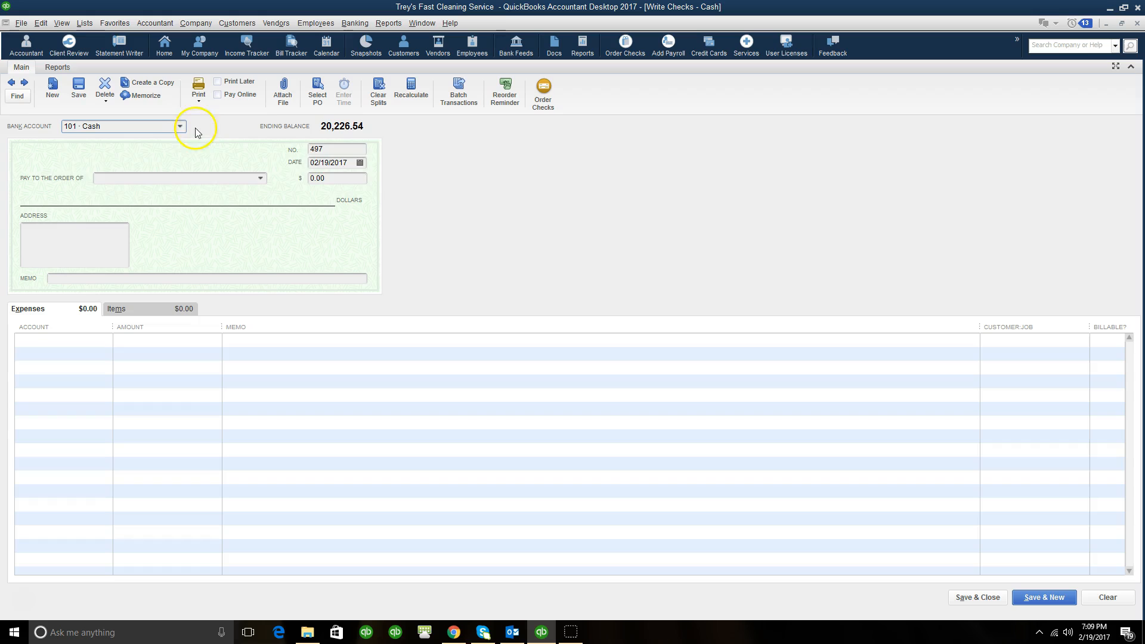
left_click(179, 126)
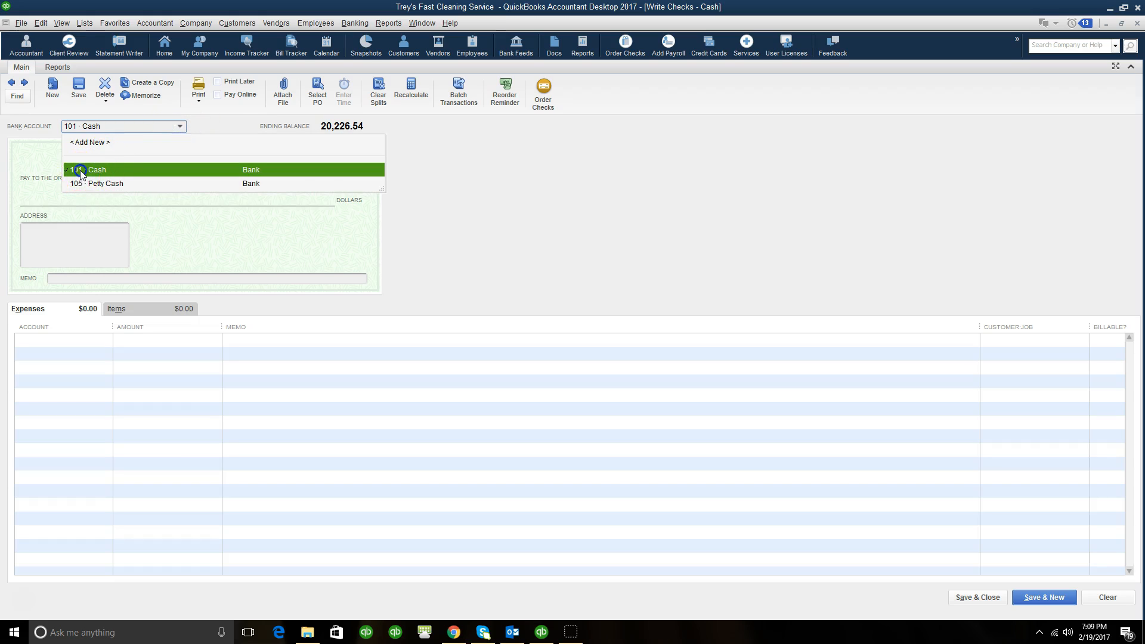
left_click(95, 169)
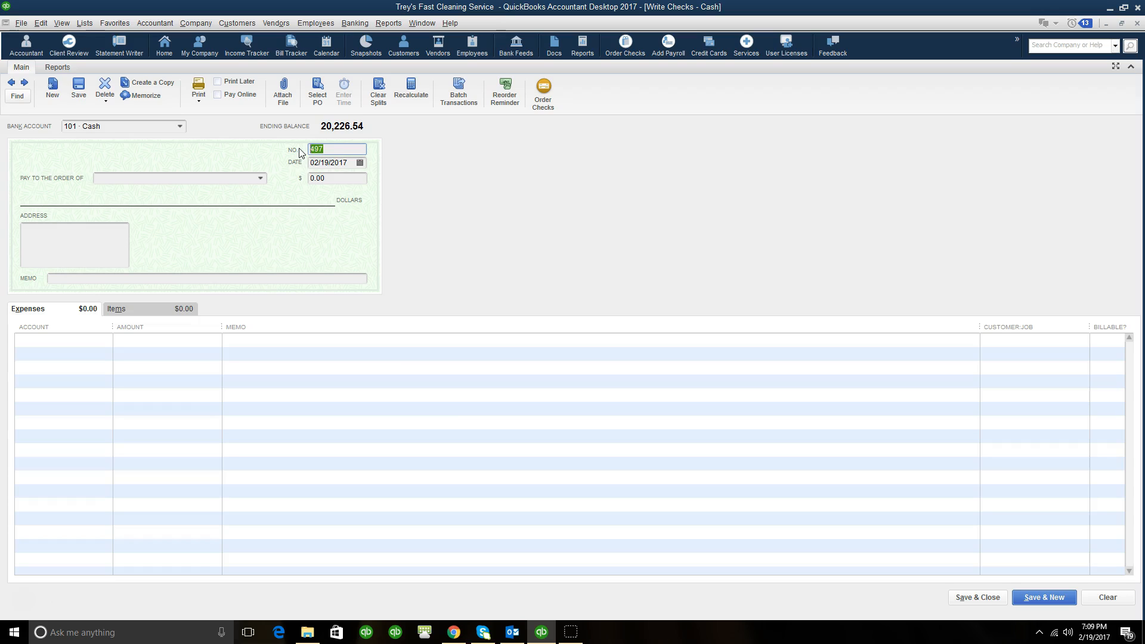
Change the check number from 497 to 'In Branch'.
type("ATM")
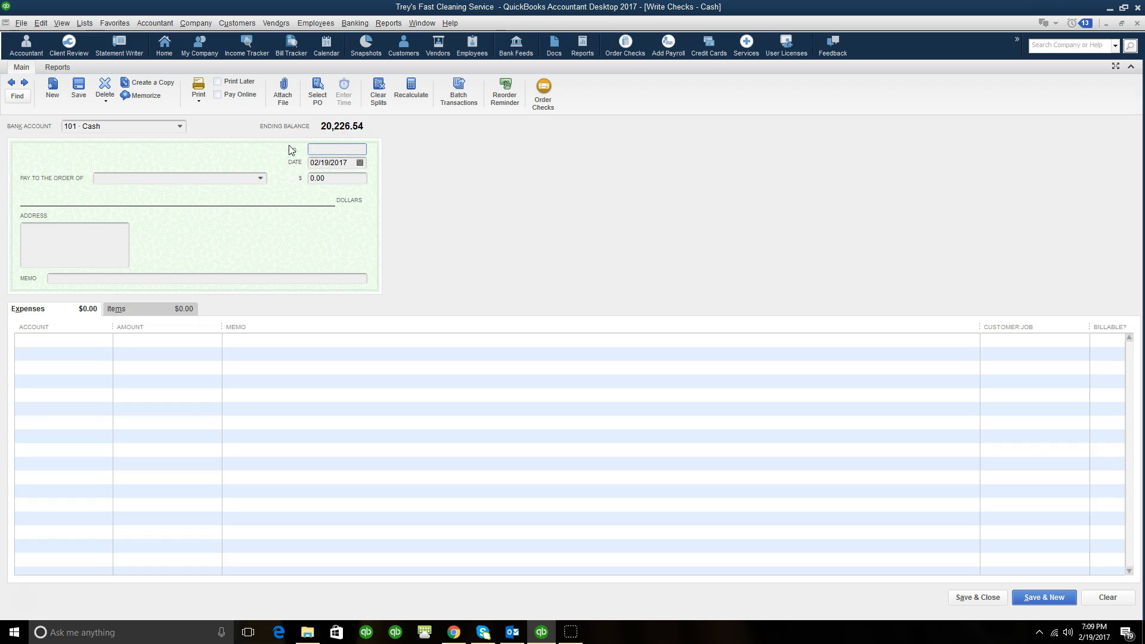
type("In")
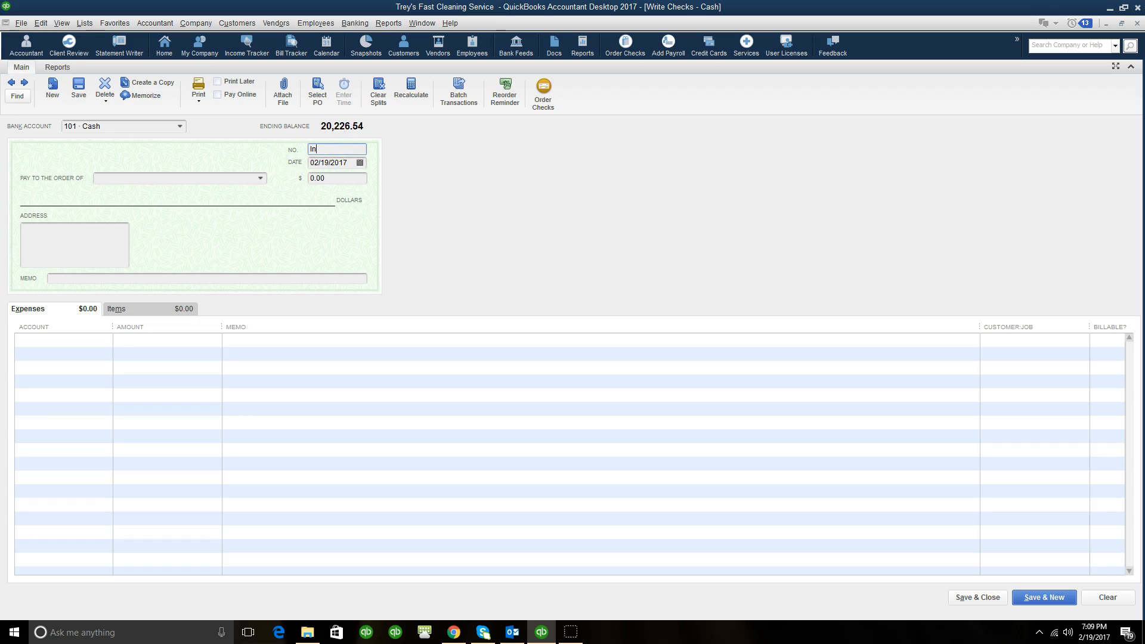
type("Brand")
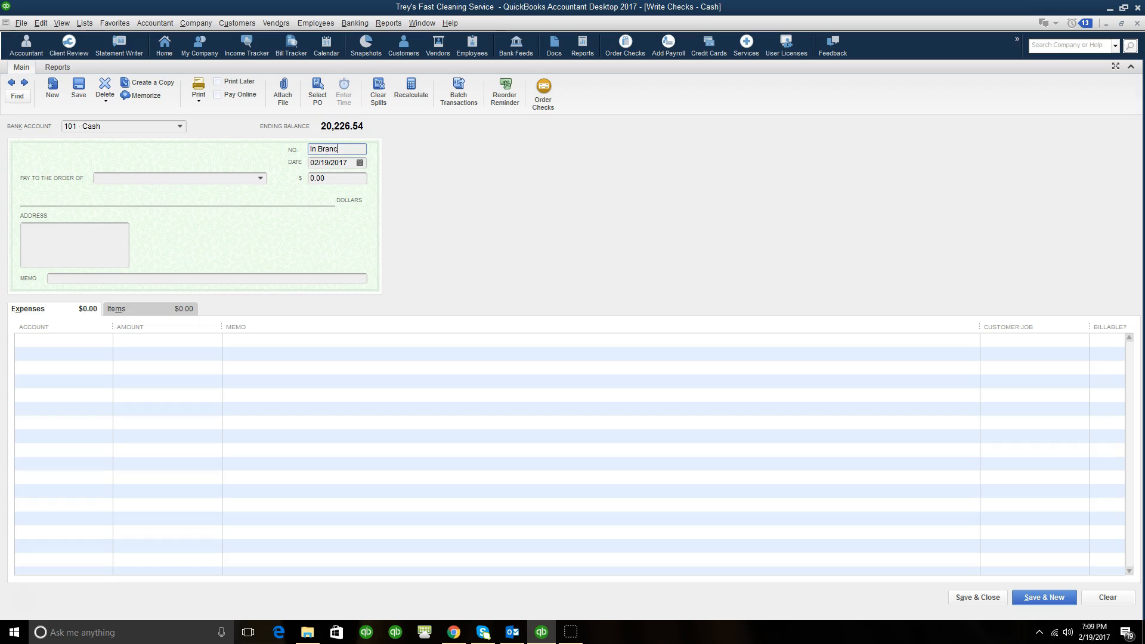
type("h")
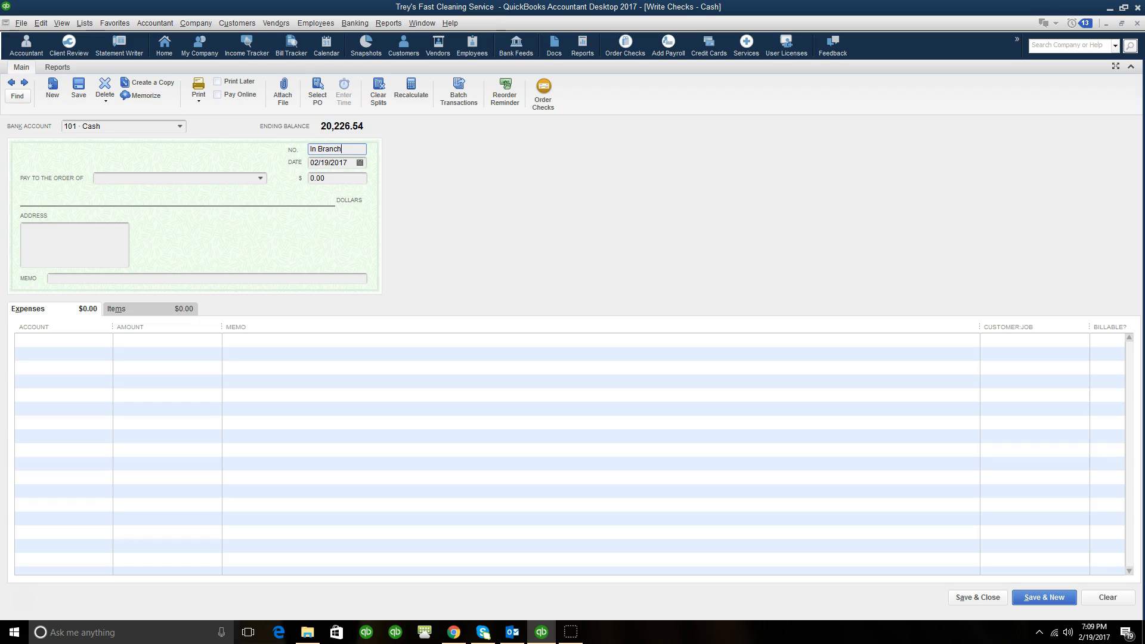
mouse_move(281, 139)
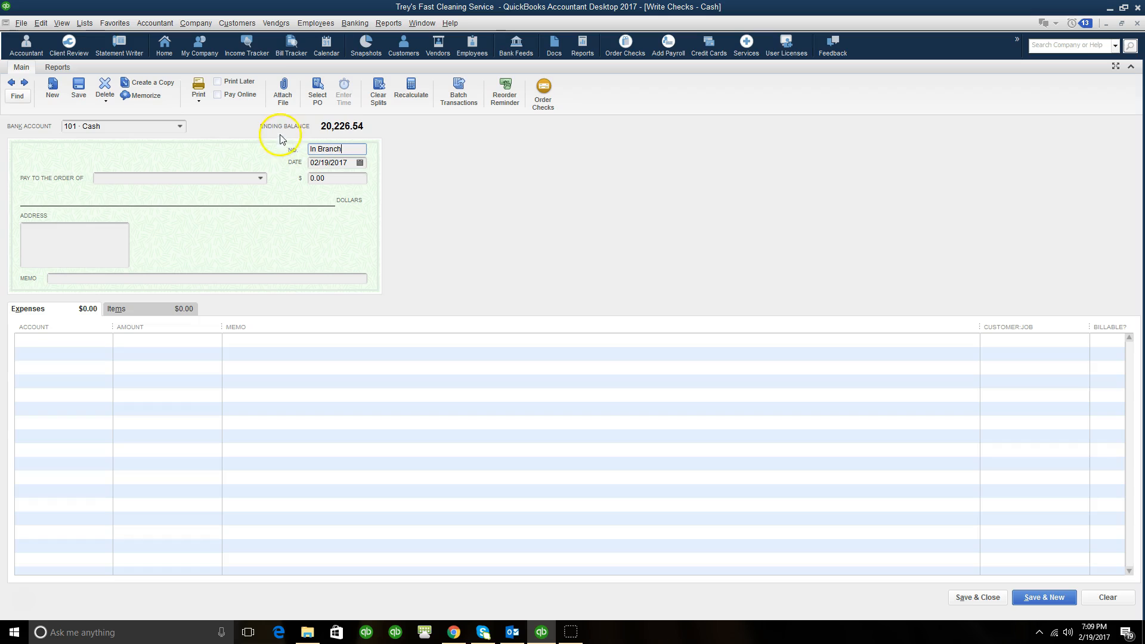
triple_click(336, 149)
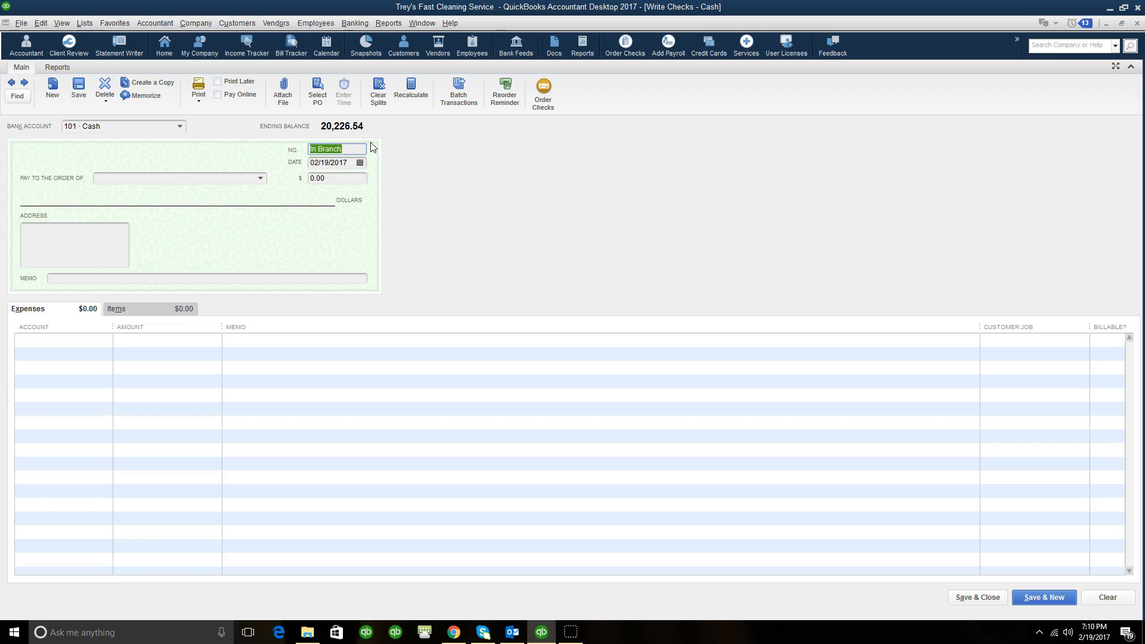
mouse_move(258, 186)
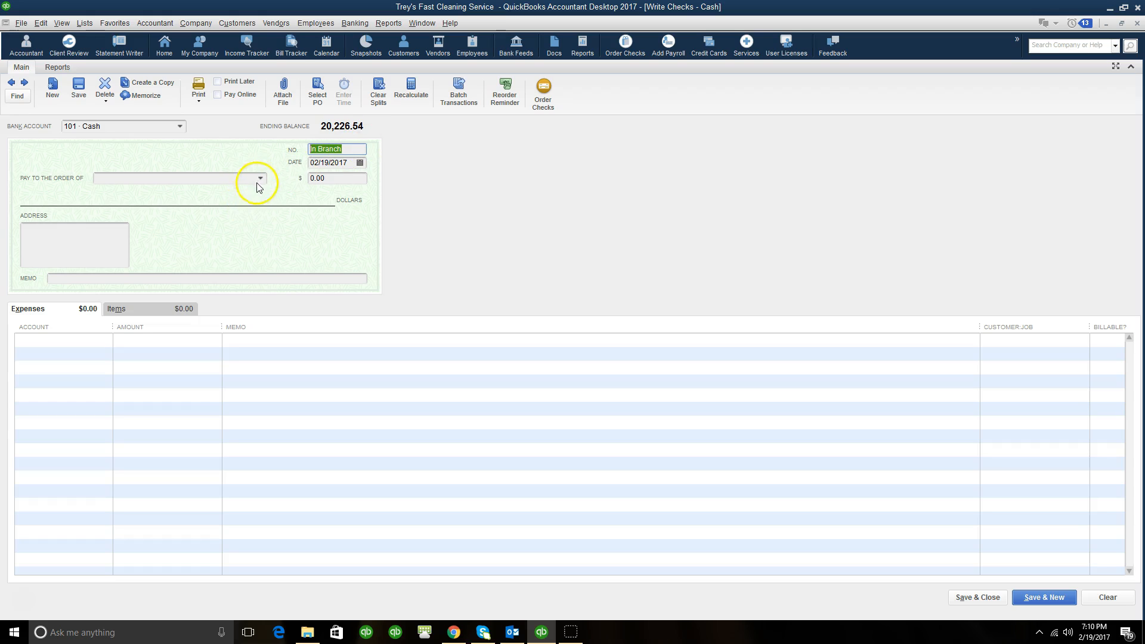
left_click(260, 178)
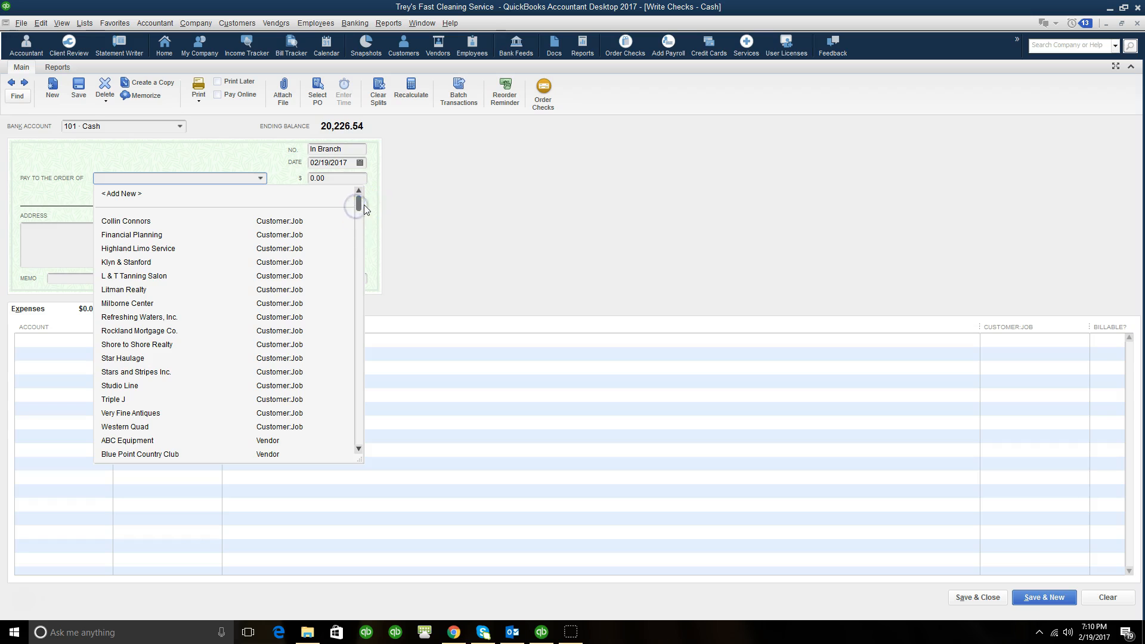
scroll("down", 3)
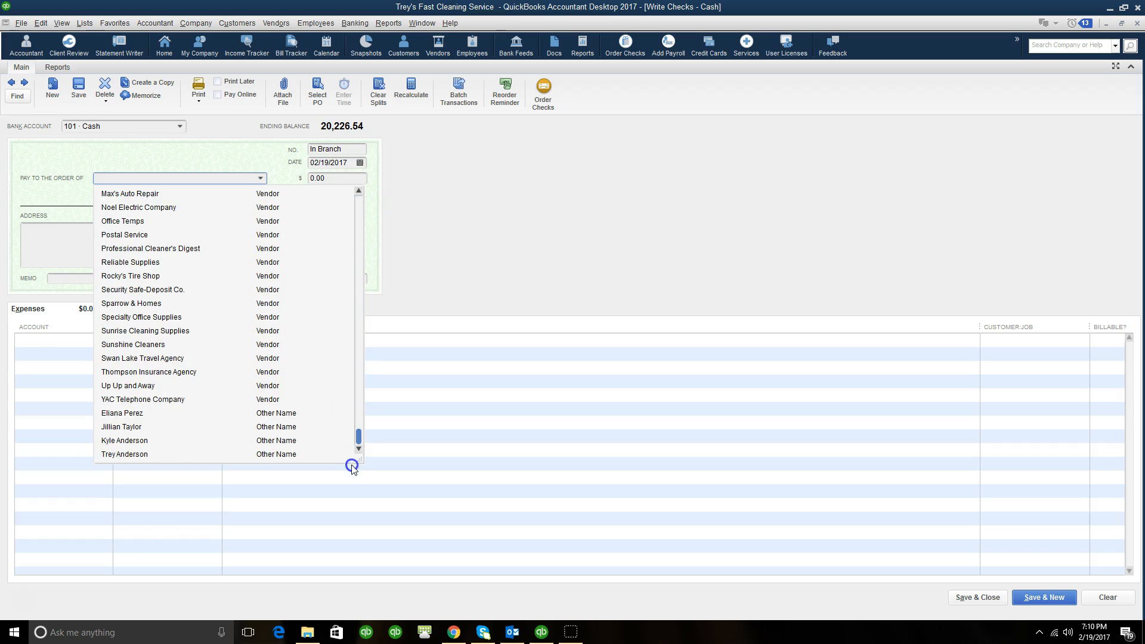
mouse_move(272, 455)
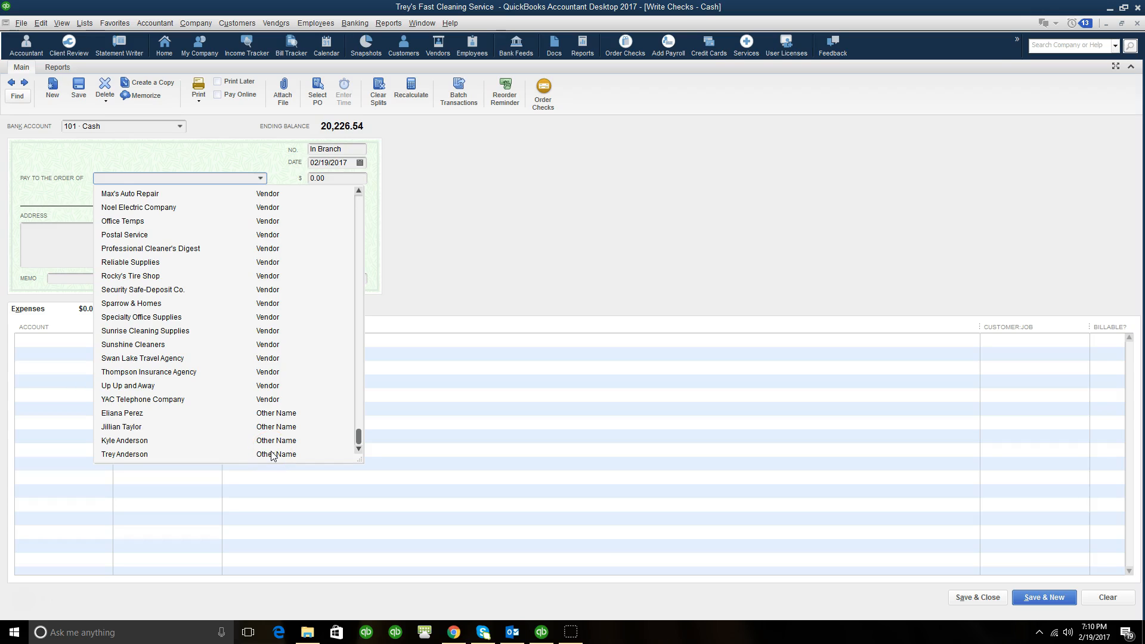
left_click(124, 454)
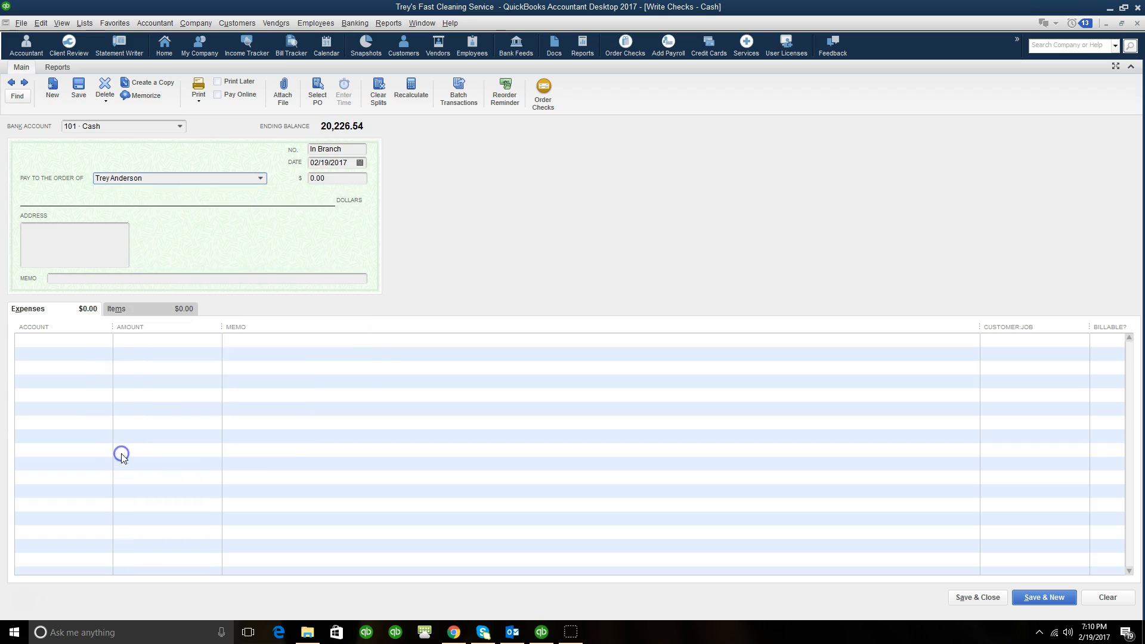
left_click(336, 178)
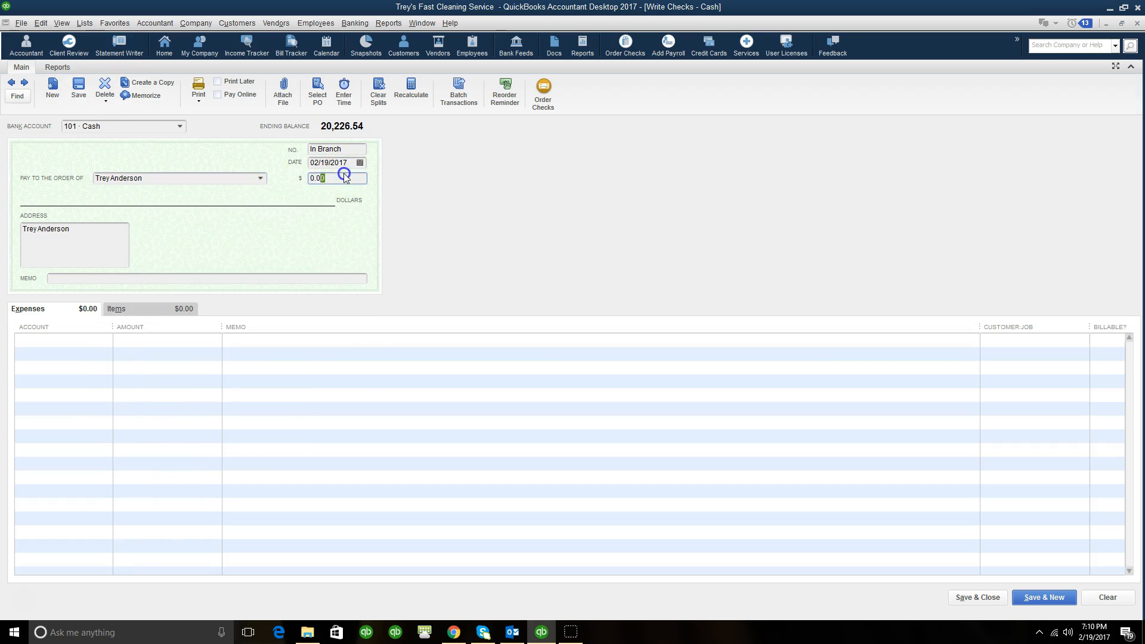
type("100")
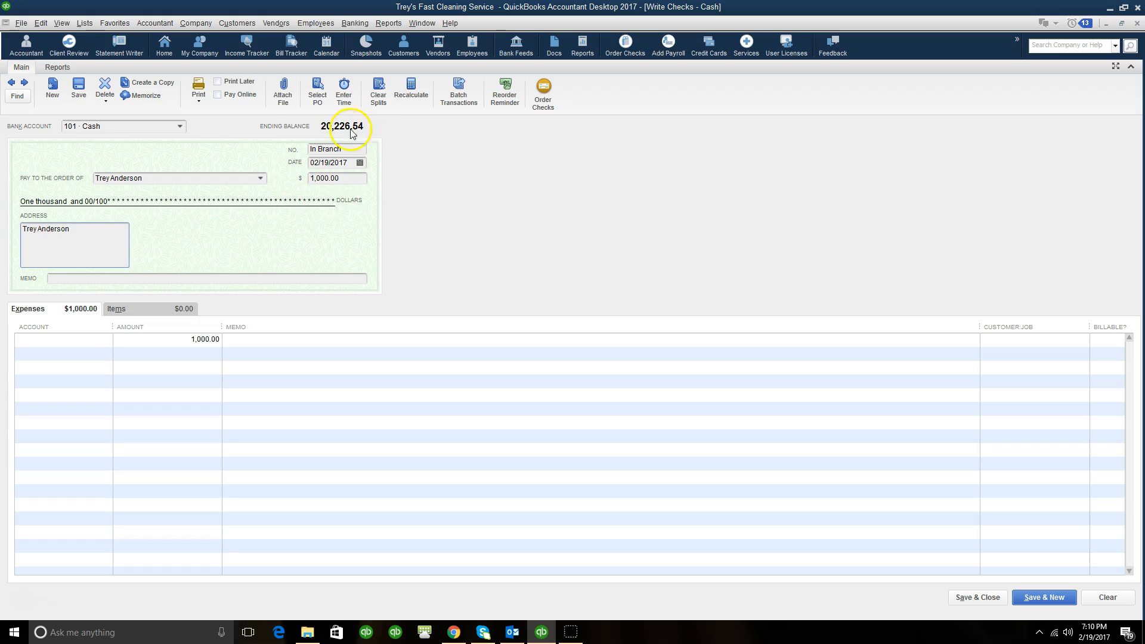
mouse_move(321, 134)
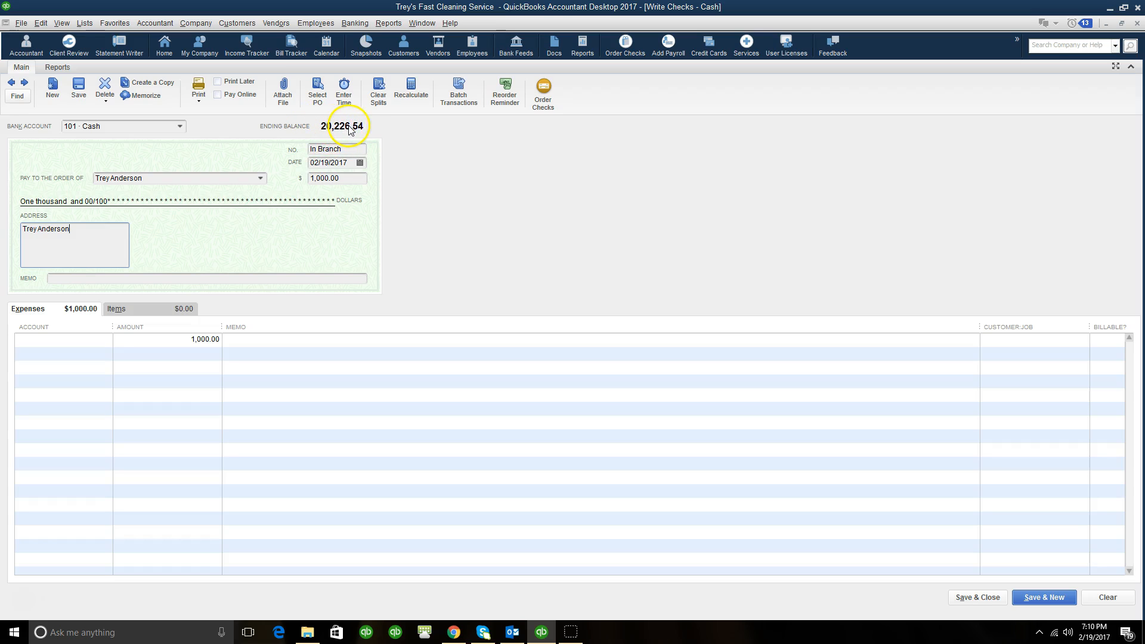
Enter the memo "Owner's draw for personal use" on the check.
left_click(207, 279)
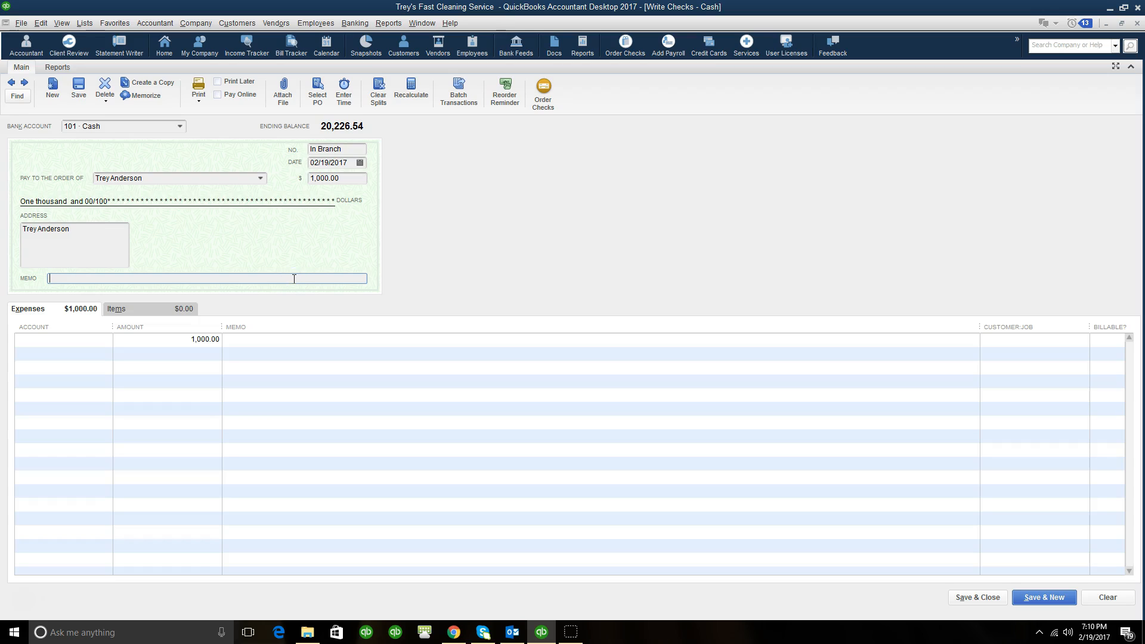
type("Owner's")
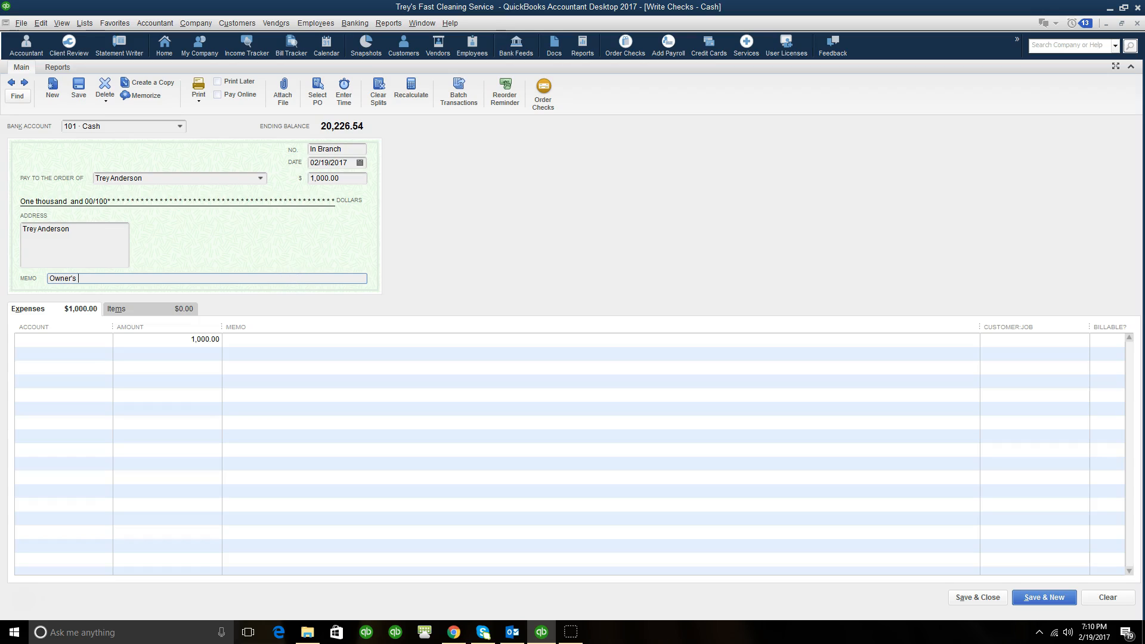
type("draw for personal use")
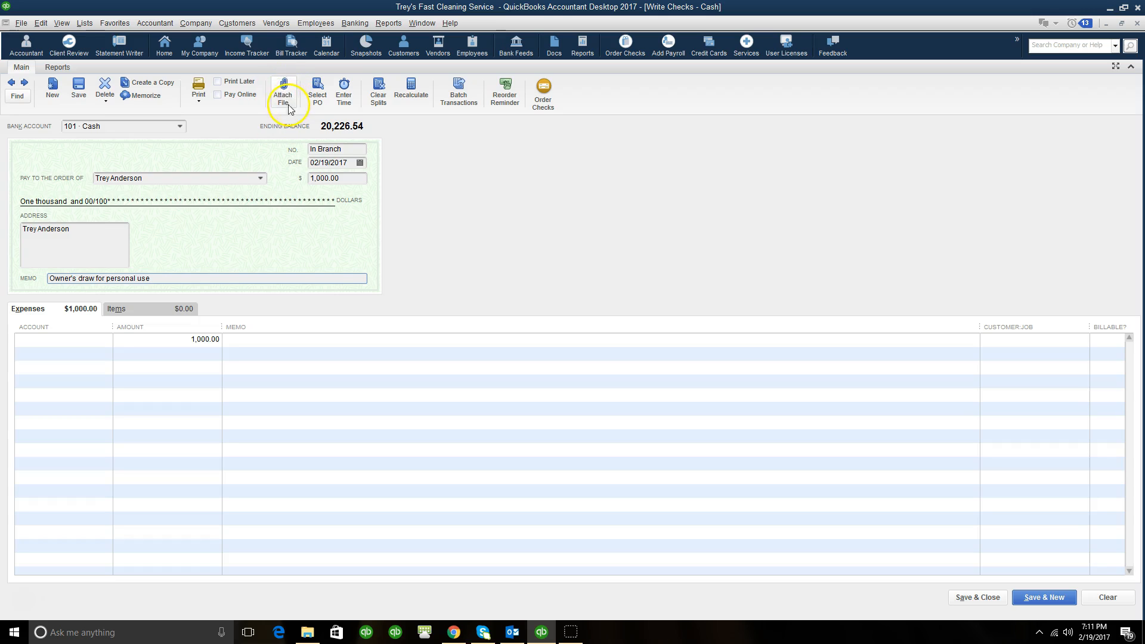
mouse_move(282, 95)
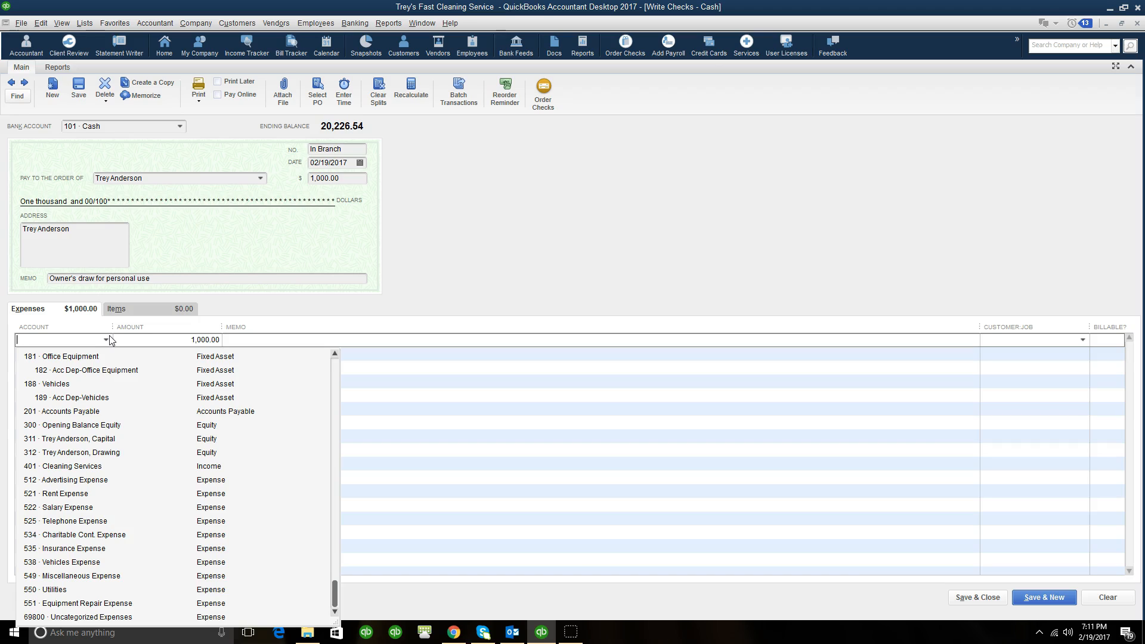
mouse_move(82, 460)
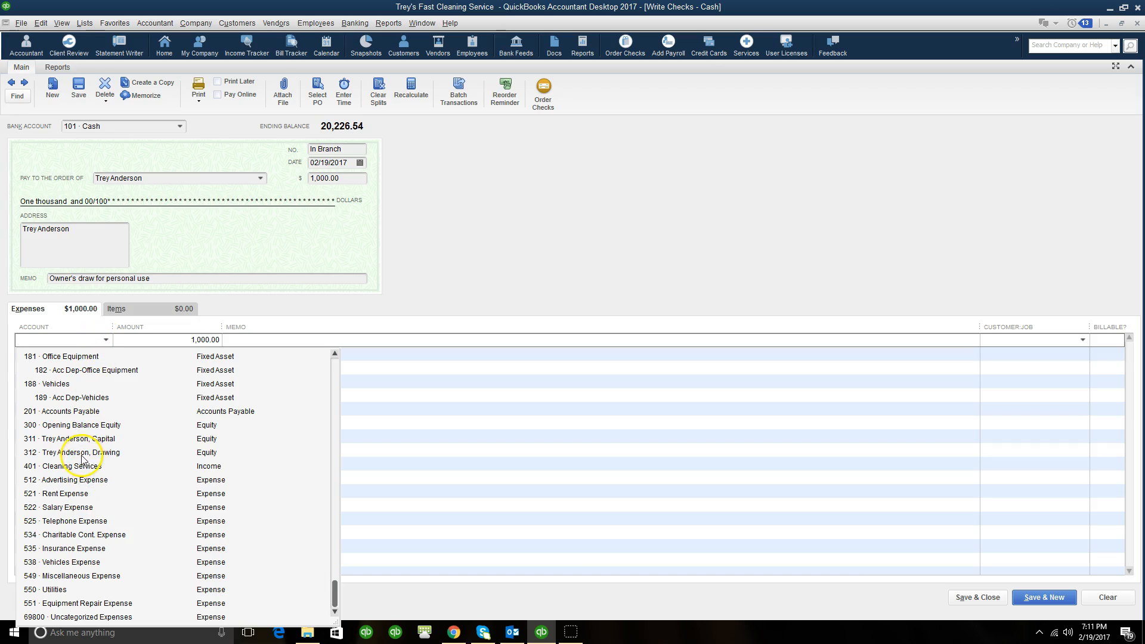
left_click(87, 452)
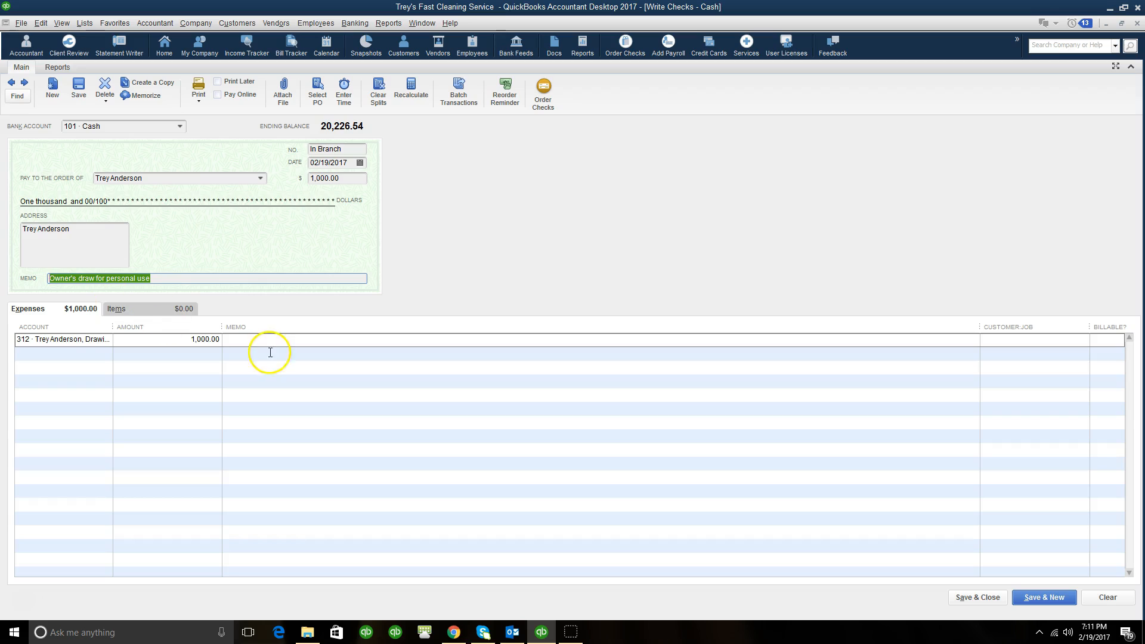
left_click(270, 339)
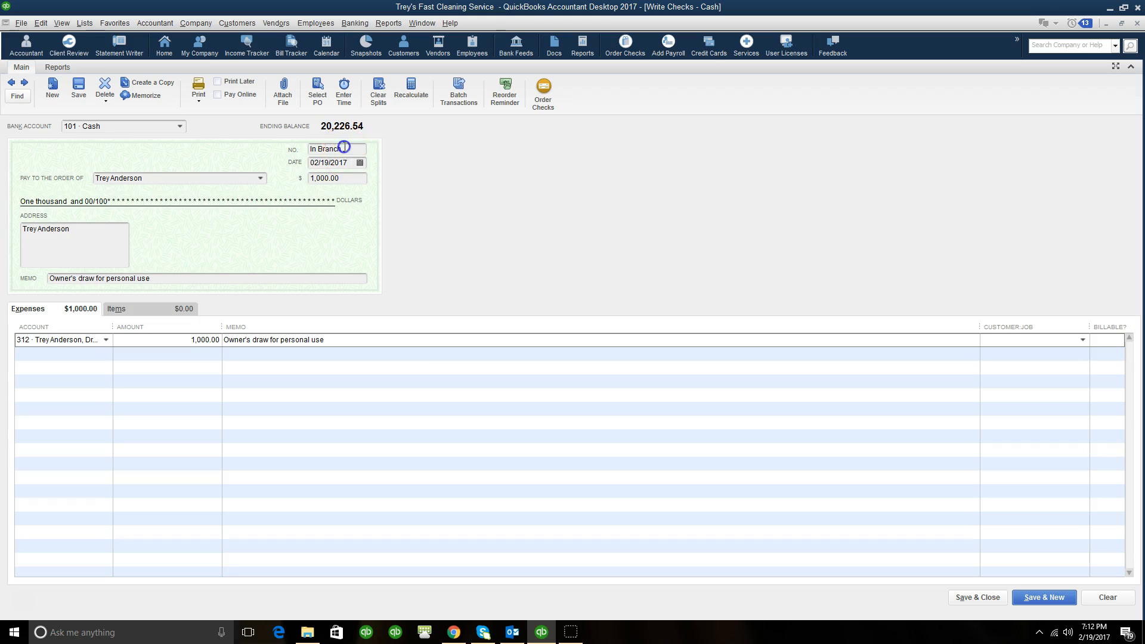
triple_click(336, 149)
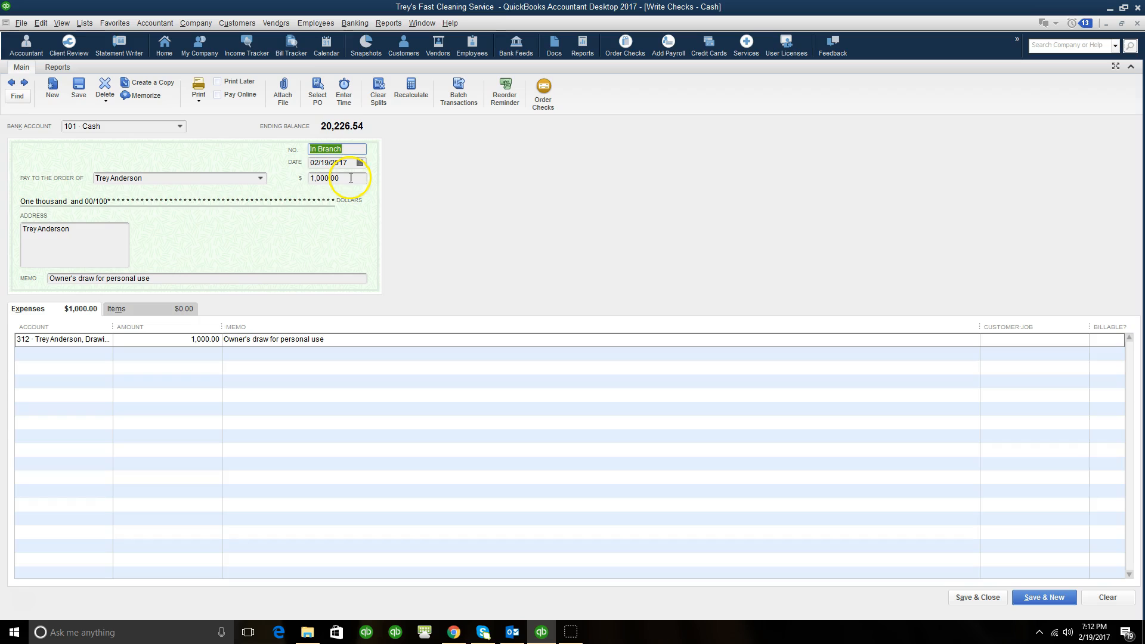
left_click(321, 178)
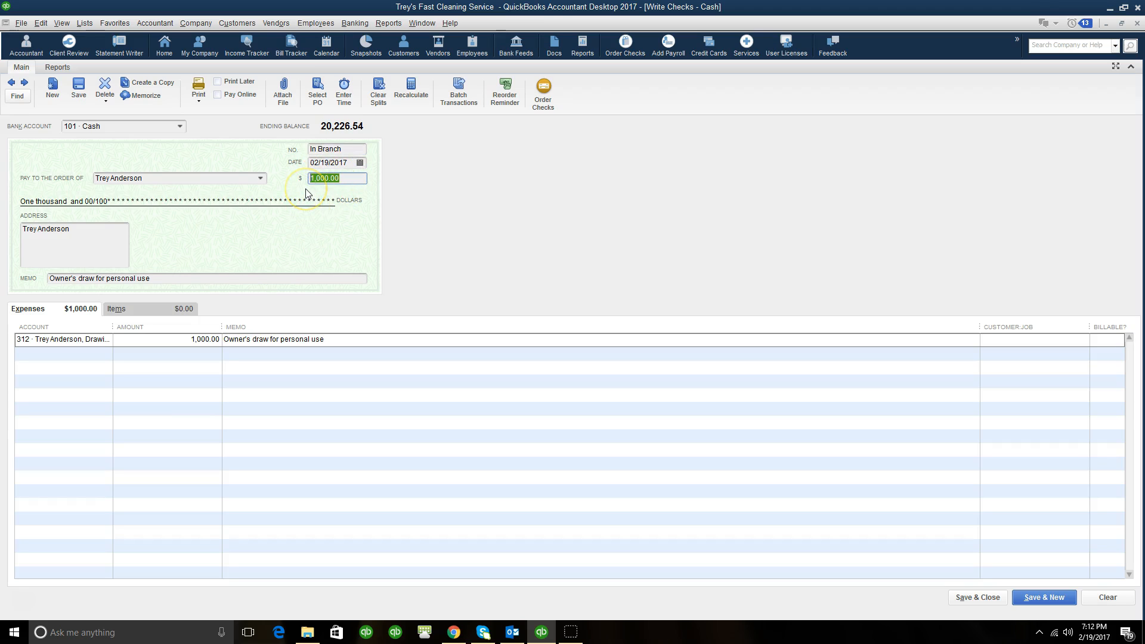
mouse_move(110, 227)
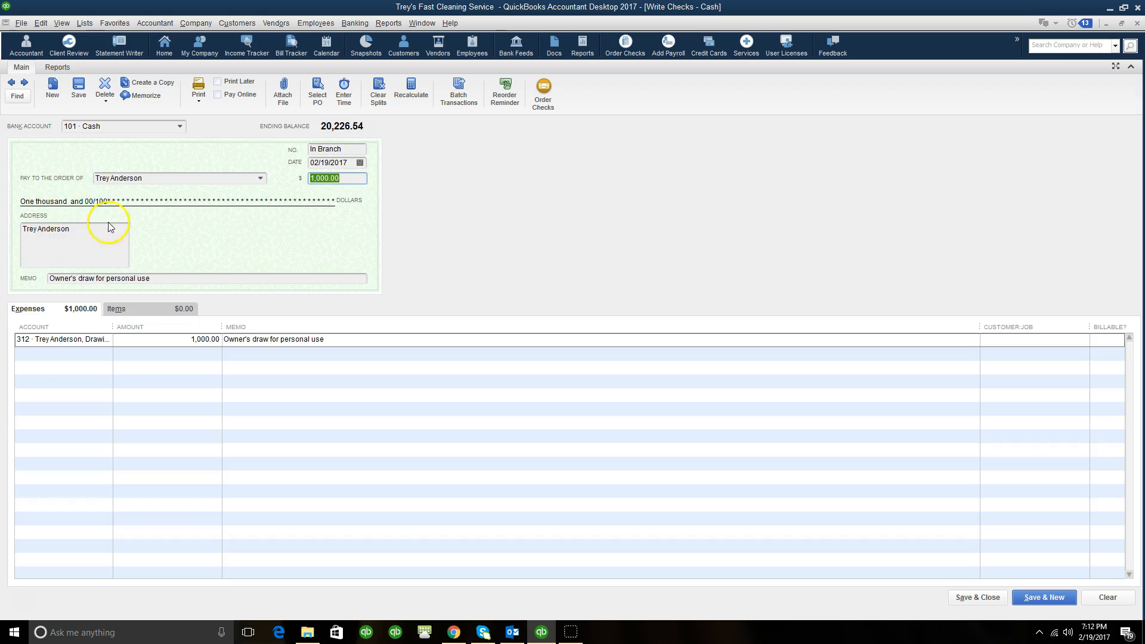
mouse_move(182, 206)
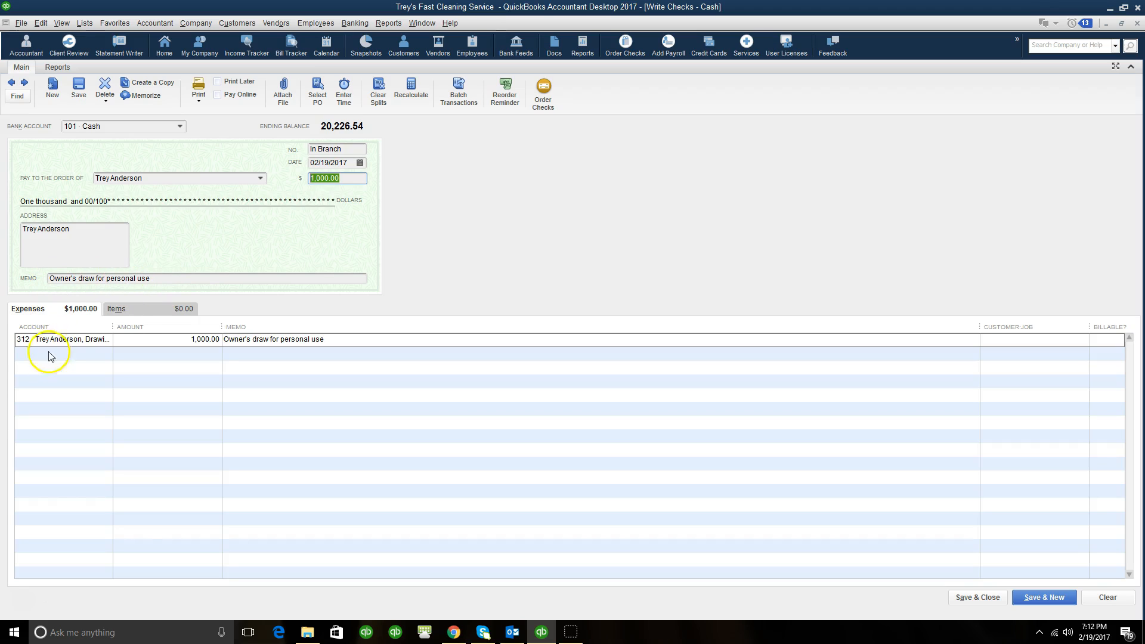
left_click(69, 338)
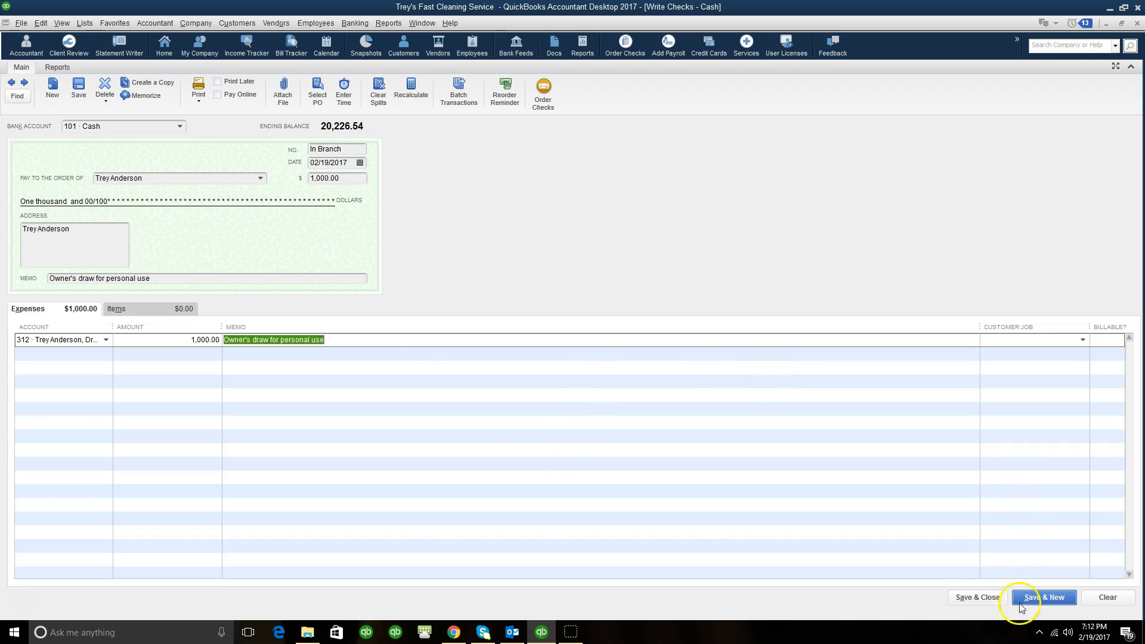
Save and close the In Branch check, dropping Cash's balance to 19,226.54.
left_click(1044, 597)
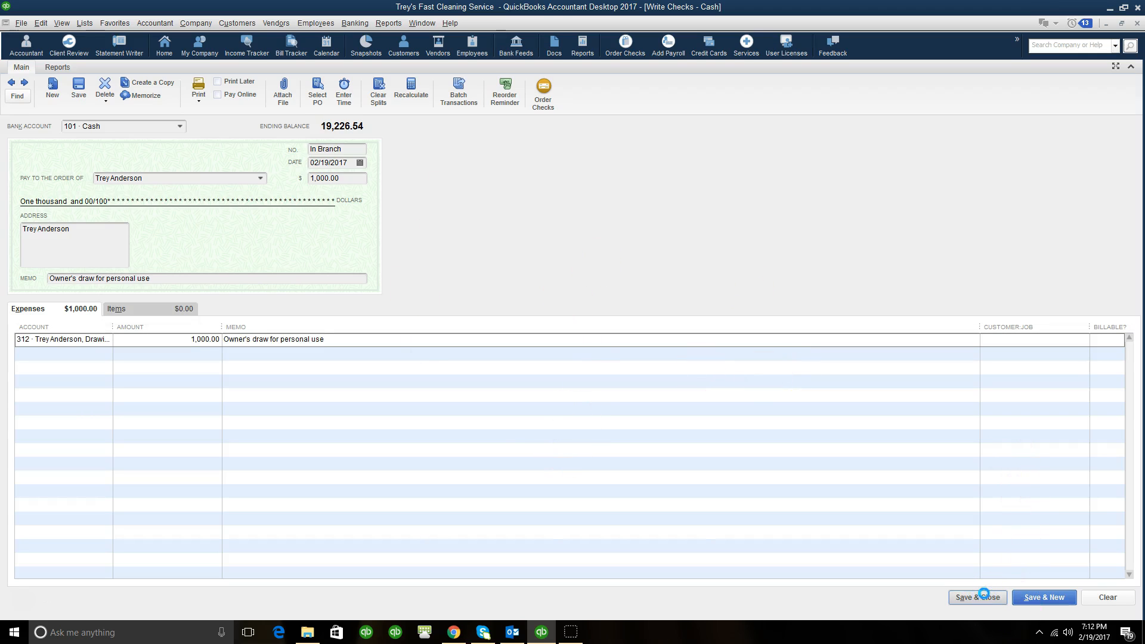
left_click(1044, 597)
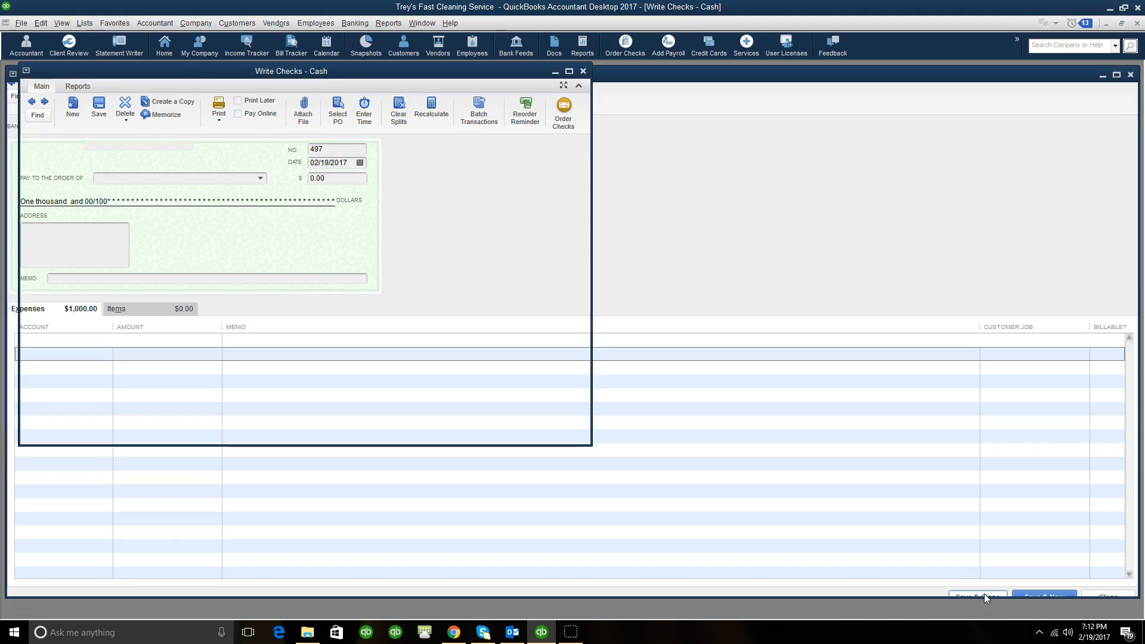